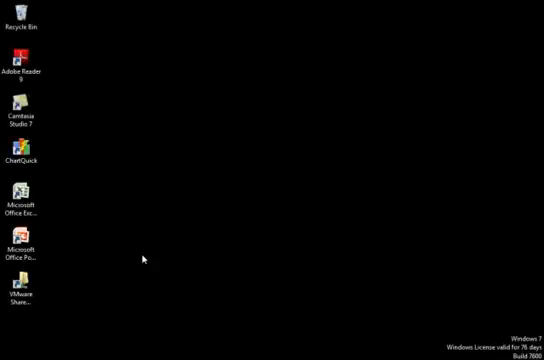
# Launch PowerPoint 2007 from the desktop shortcut into a new blank presentation.
pyautogui.click(28, 242)
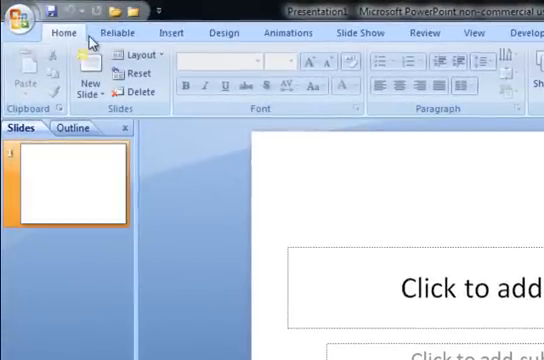
pyautogui.click(170, 32)
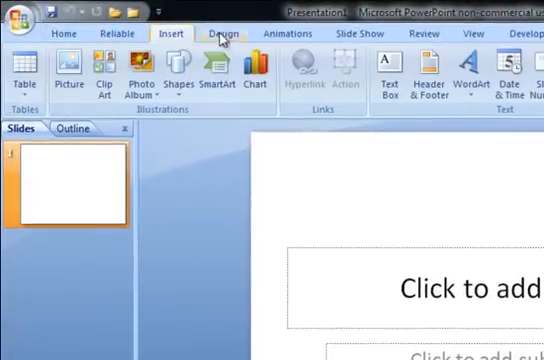
pyautogui.click(210, 32)
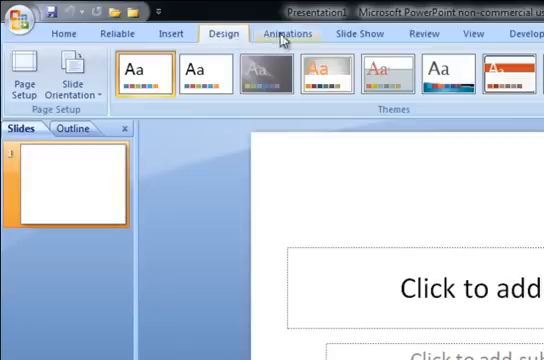
pyautogui.click(468, 36)
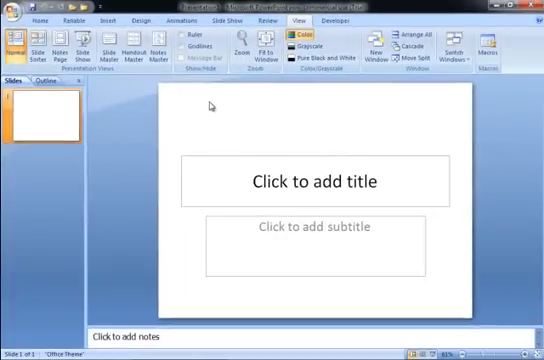
pyautogui.click(14, 16)
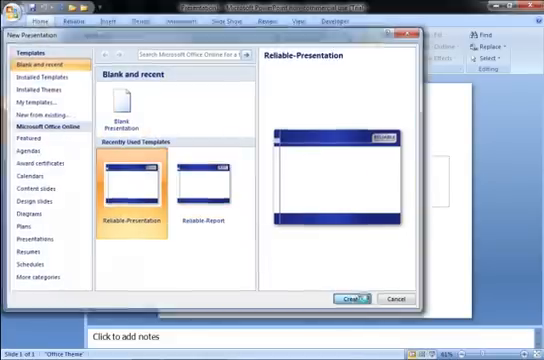
# Choose the Reliable Presentation template for the new presentation.
pyautogui.click(364, 300)
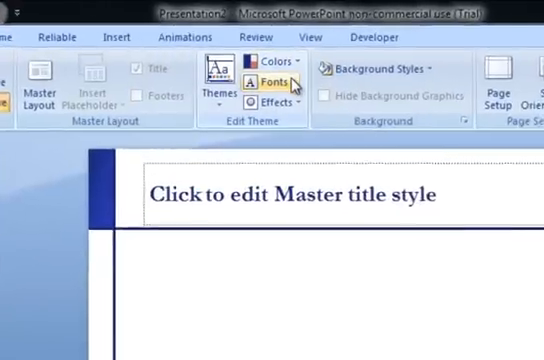
# Leave Slide Master view and insert the Reliable template's prepared slides.
pyautogui.click(270, 82)
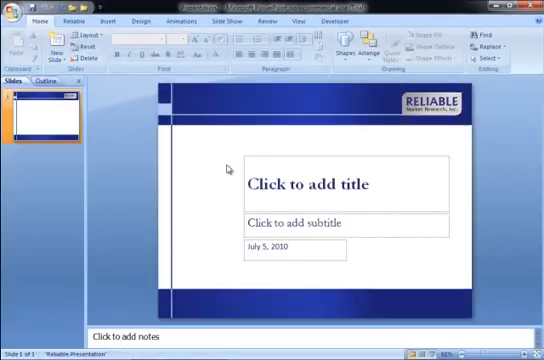
pyautogui.click(14, 16)
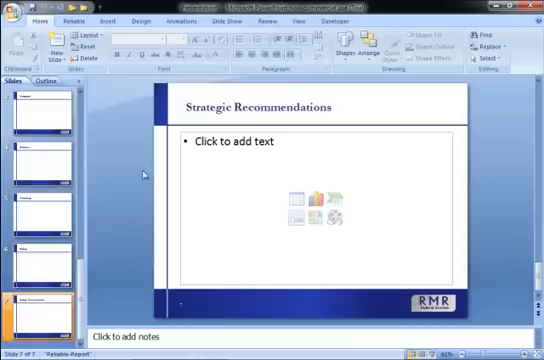
pyautogui.click(18, 16)
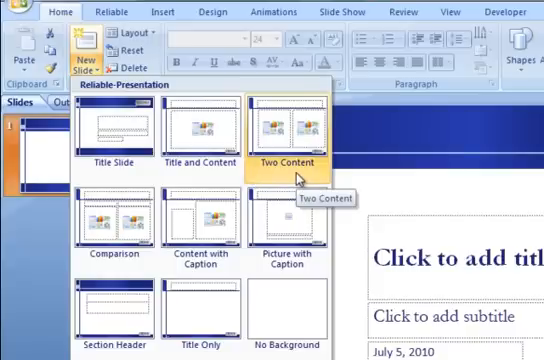
pyautogui.moveTo(116, 222)
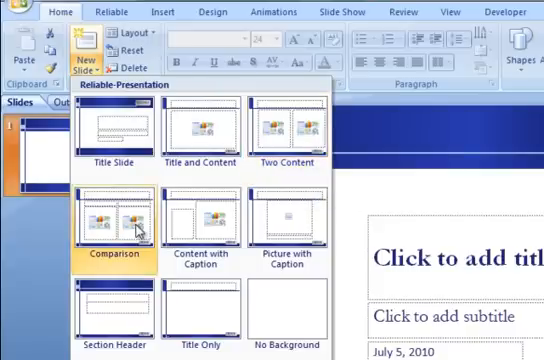
pyautogui.moveTo(198, 224)
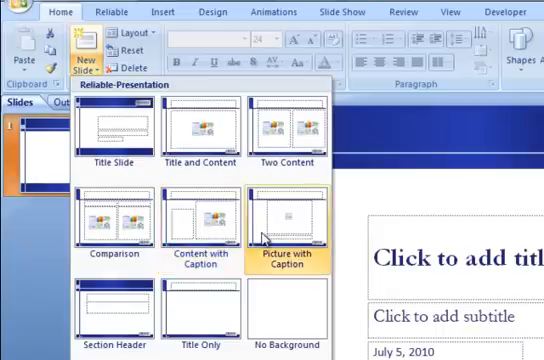
pyautogui.moveTo(116, 304)
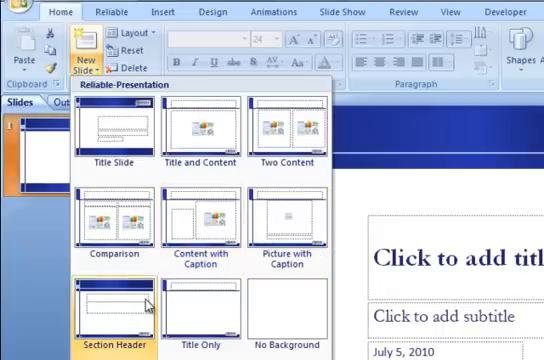
pyautogui.moveTo(204, 316)
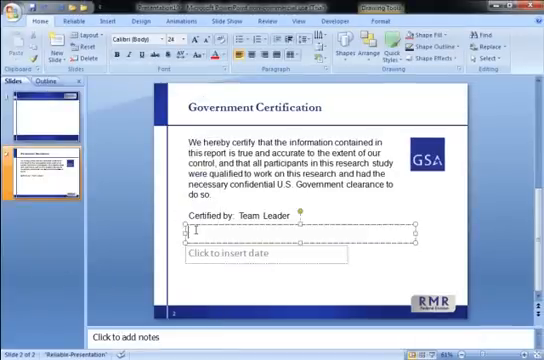
# Enter George as certifier, add the Research Road Map slide and write 'with the client' in its first box.
pyautogui.write('George Smith')
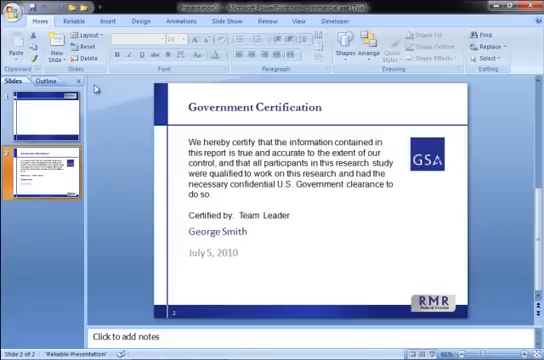
pyautogui.click(60, 44)
pyautogui.write('We will mea')
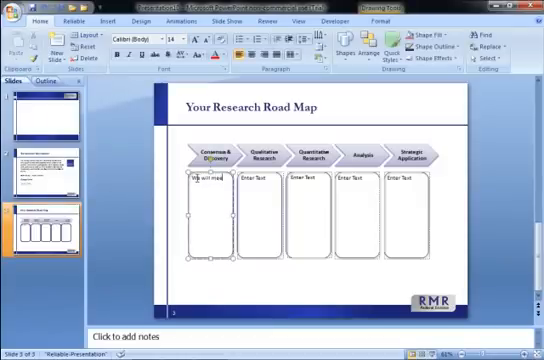
pyautogui.write('with the client')
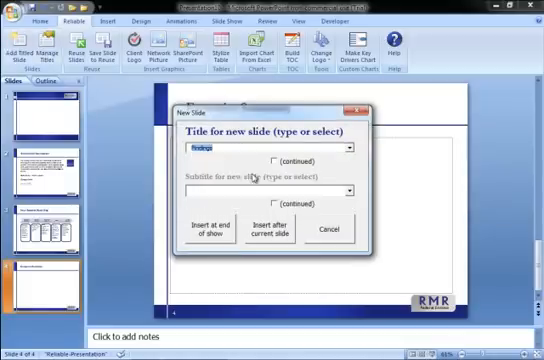
# Insert a Findings slide with a county subtitle, then a Brand Strengths slide at the end of the show.
pyautogui.click(350, 192)
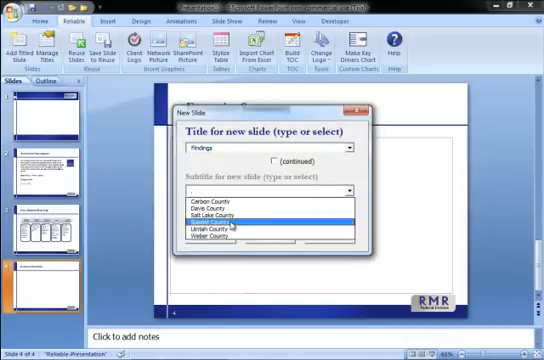
pyautogui.click(258, 212)
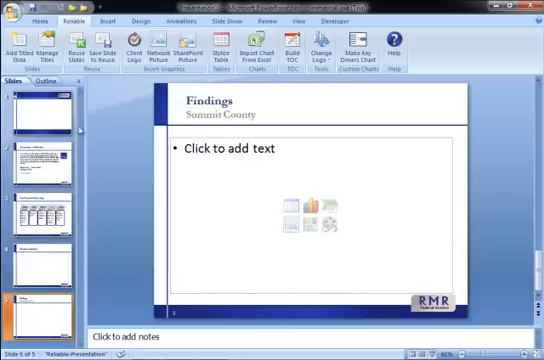
pyautogui.click(18, 50)
pyautogui.write('Brand Strengths')
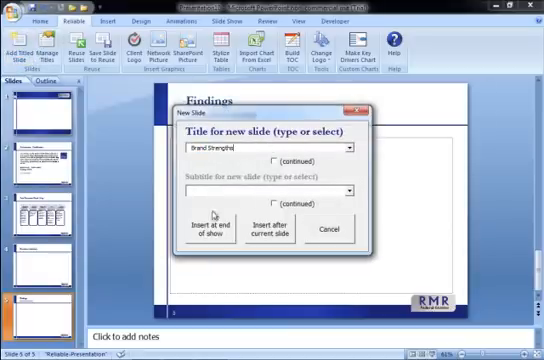
pyautogui.click(288, 228)
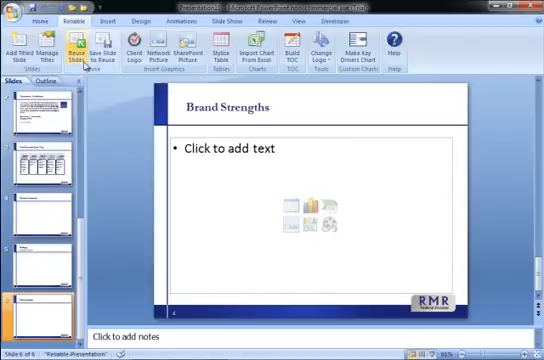
# Browse the slide library in the Reuse Slides pane and insert the Brand Management slide.
pyautogui.click(78, 50)
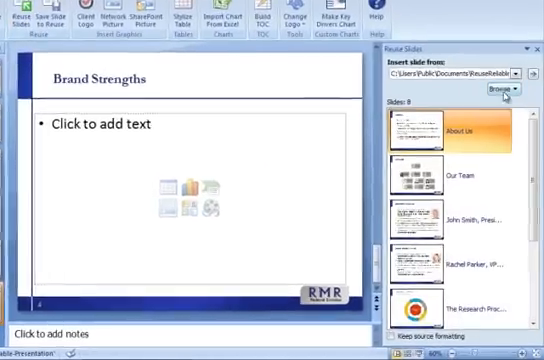
pyautogui.click(500, 88)
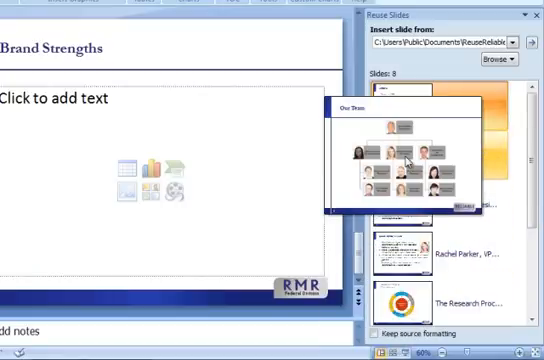
pyautogui.click(400, 160)
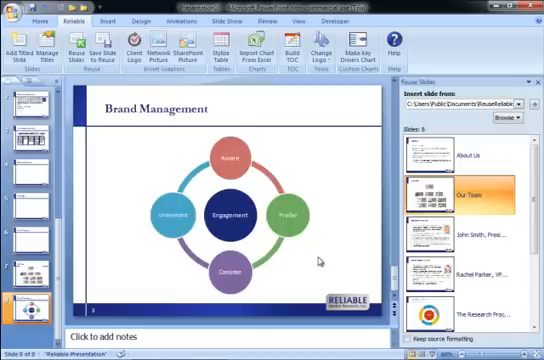
pyautogui.moveTo(260, 212)
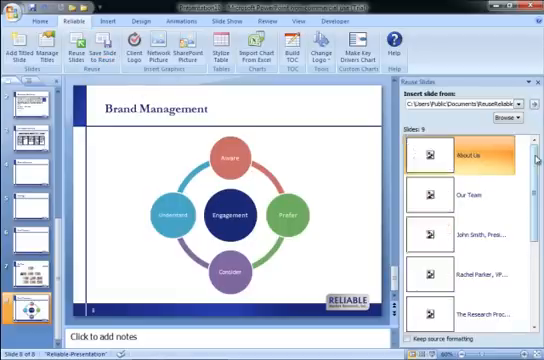
pyautogui.scroll(-3)
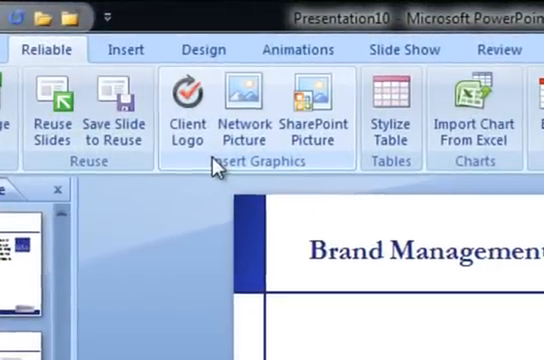
pyautogui.moveTo(202, 172)
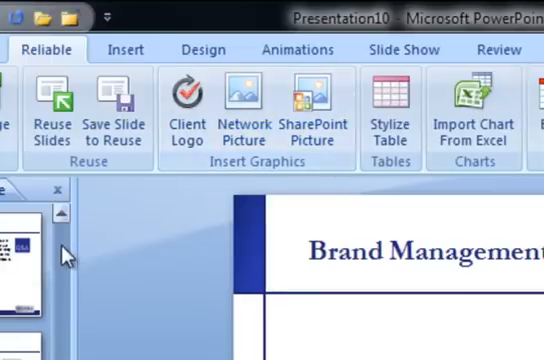
# Insert the ebay_logo picture as the client logo on the title slide.
pyautogui.click(186, 100)
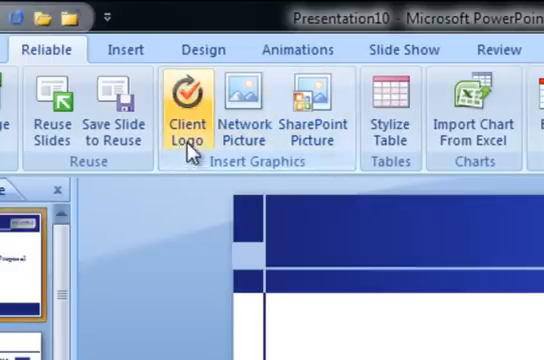
pyautogui.click(188, 100)
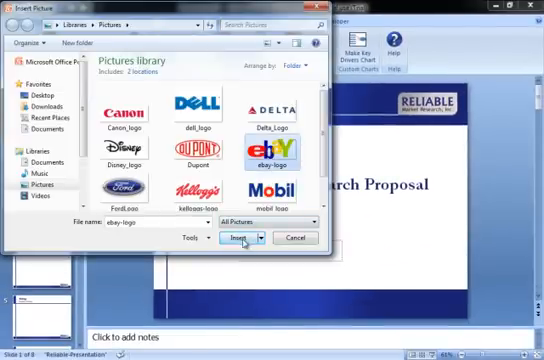
pyautogui.click(236, 236)
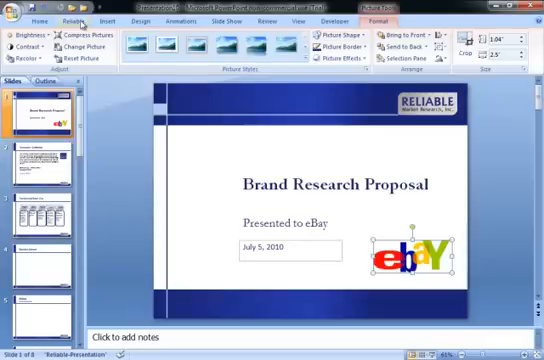
pyautogui.click(74, 20)
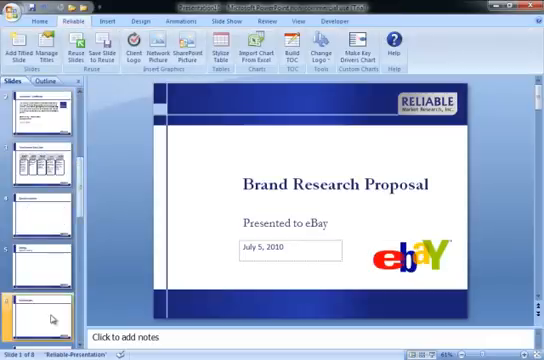
# Move to the Findings slide and dismiss the shared graphics library without inserting.
pyautogui.click(40, 300)
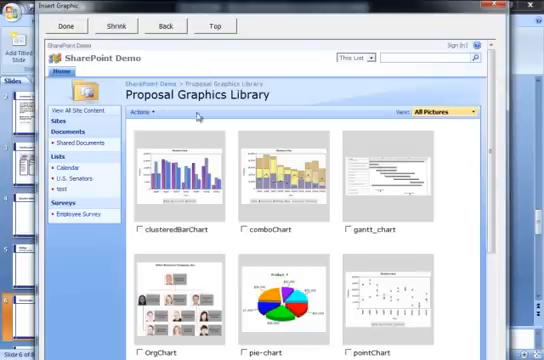
pyautogui.click(188, 180)
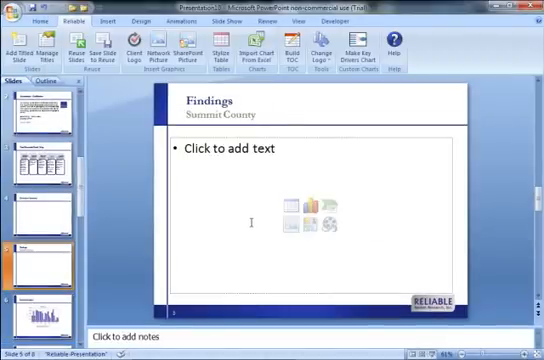
# Import the Excel tenure survey data onto a new slide as a clustered bar chart.
pyautogui.click(288, 210)
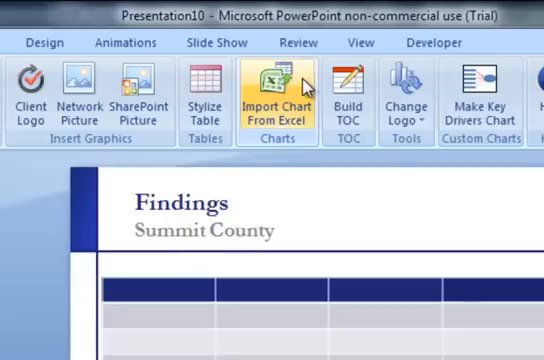
pyautogui.click(276, 96)
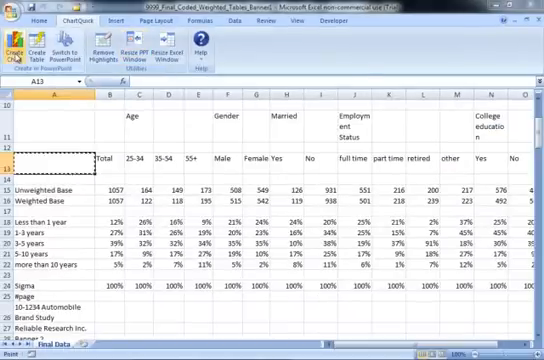
pyautogui.click(14, 48)
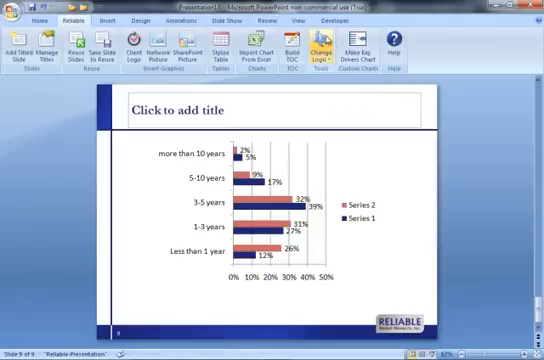
pyautogui.click(300, 20)
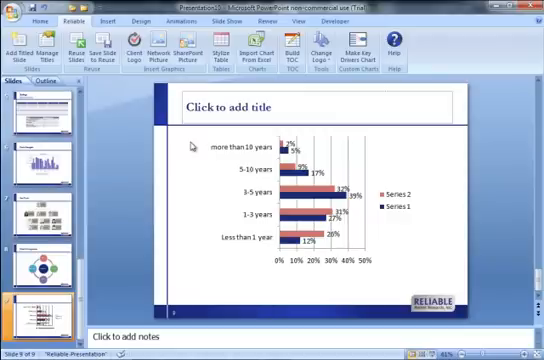
pyautogui.moveTo(198, 140)
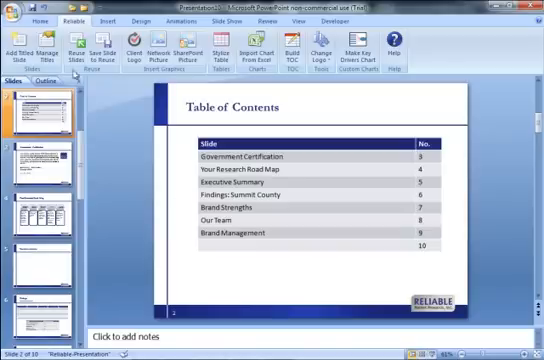
pyautogui.moveTo(98, 48)
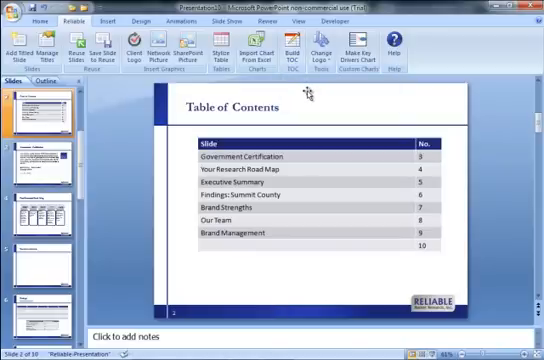
pyautogui.moveTo(316, 98)
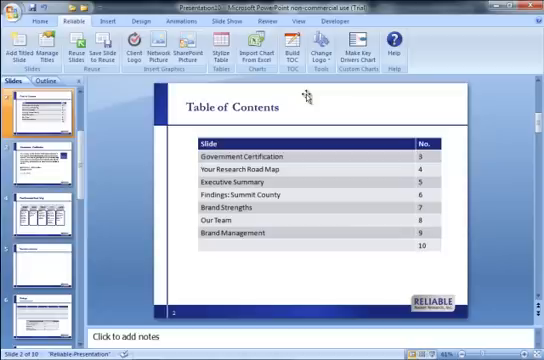
# Switch the slide's company logo variant back to Reliable.
pyautogui.click(328, 50)
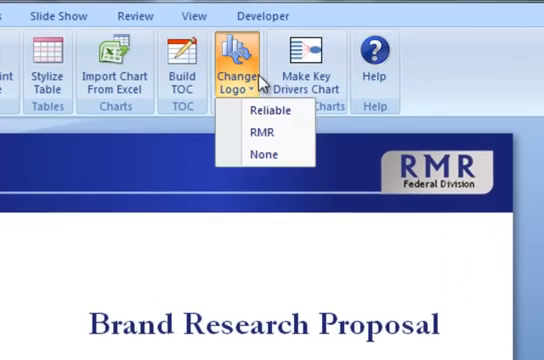
pyautogui.click(266, 110)
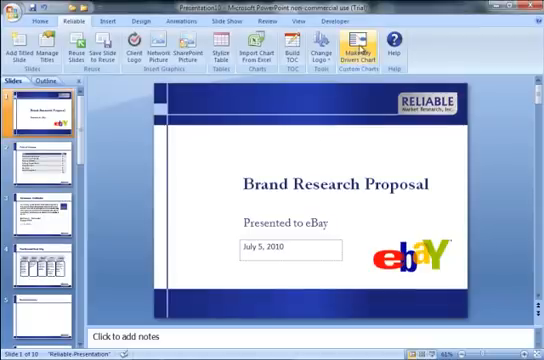
# Build the key drivers diagram with driver names and betas loaded from Excel.
pyautogui.click(356, 48)
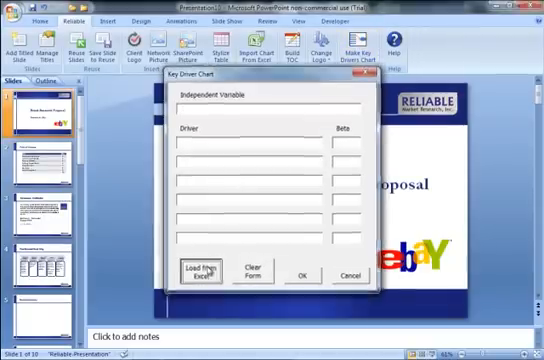
pyautogui.click(202, 272)
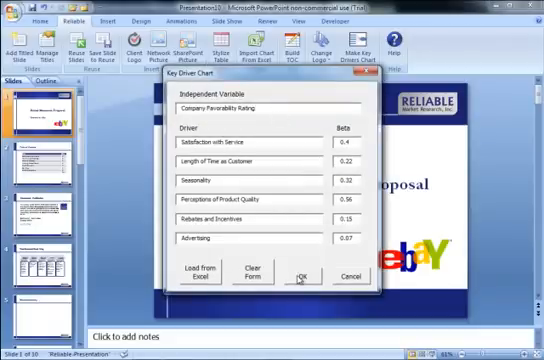
pyautogui.click(300, 276)
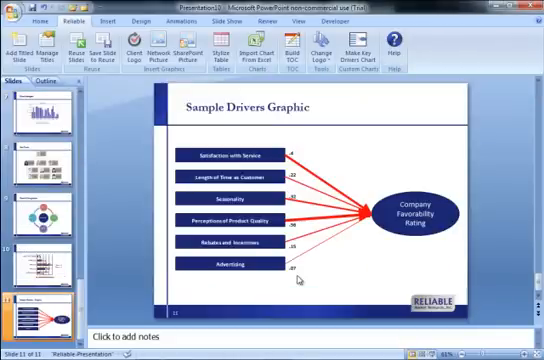